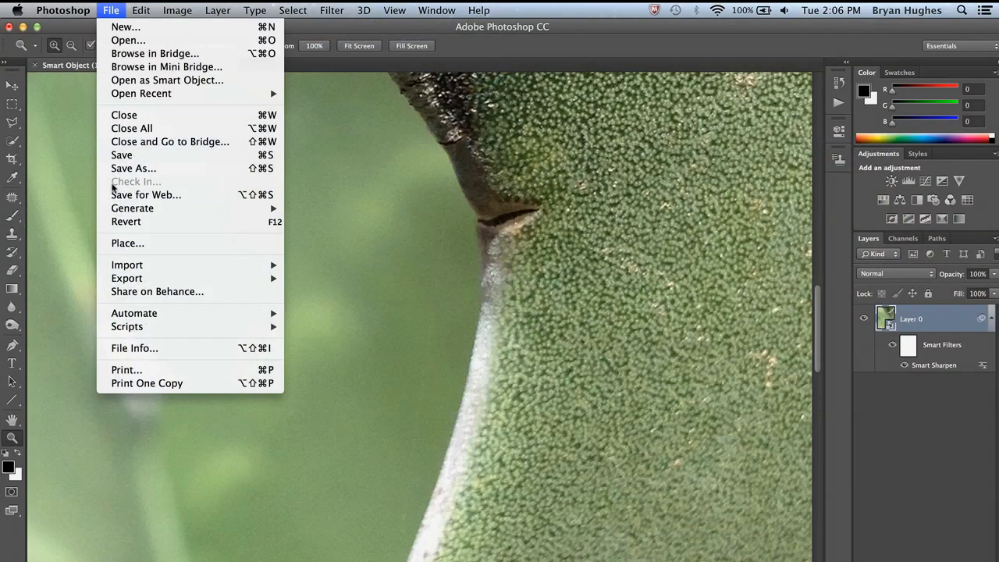
pyautogui.moveTo(126, 327)
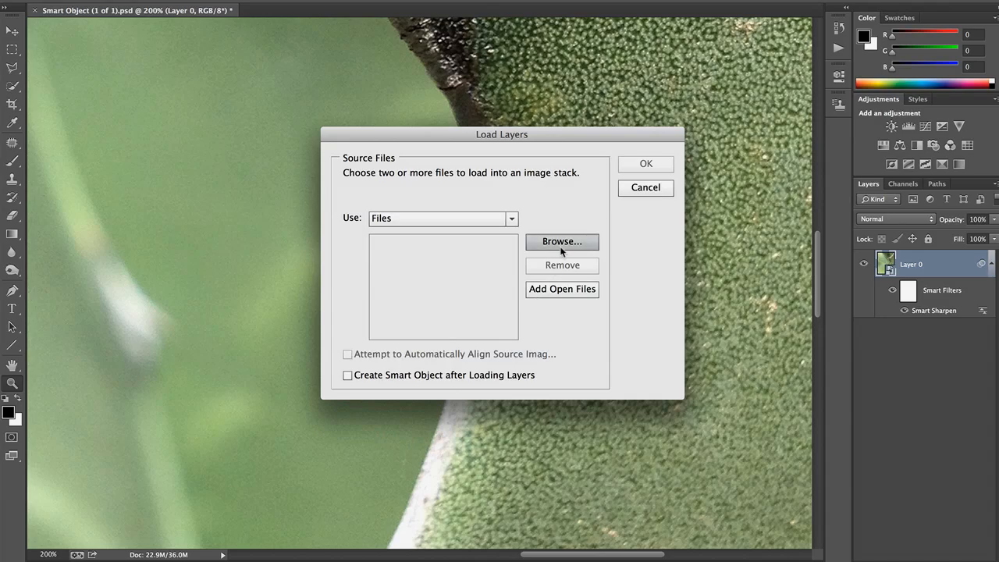
# Step: Add Median (1 of 7) through Median (7 of 7).jpg as the stack's source files
pyautogui.click(562, 240)
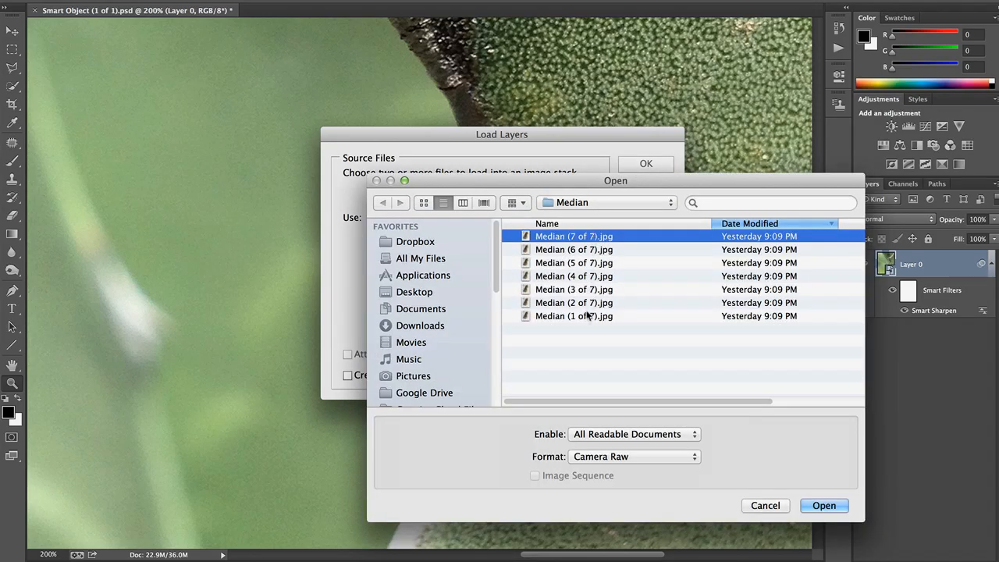
pyautogui.click(575, 315)
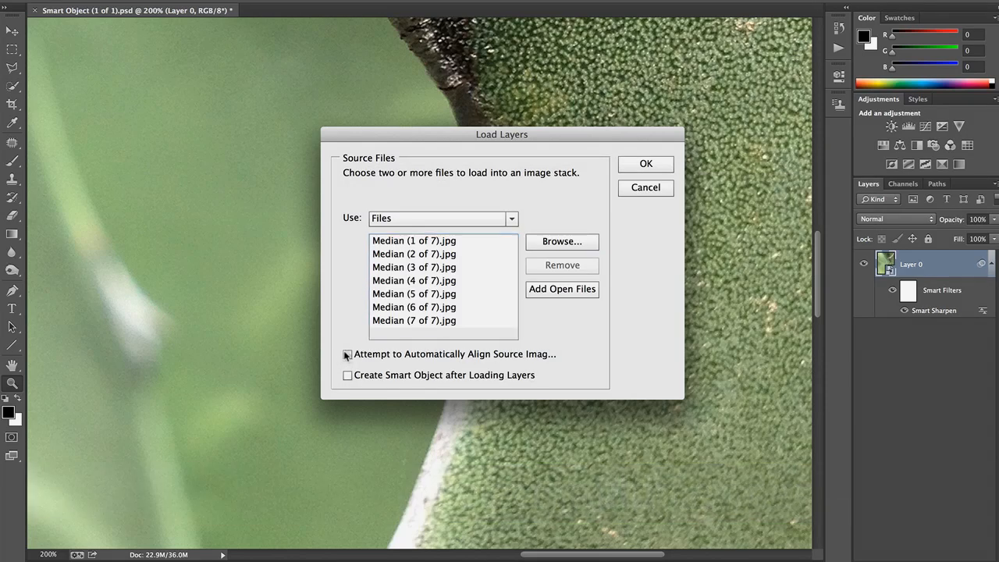
# Step: Load the Median images auto-aligned and combined into a Smart Object
pyautogui.click(347, 352)
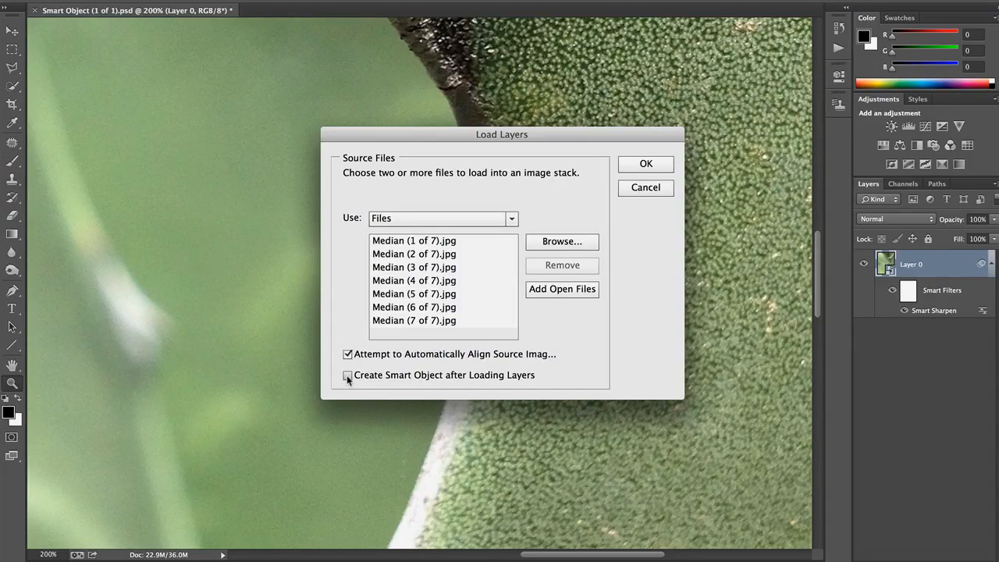
pyautogui.click(346, 374)
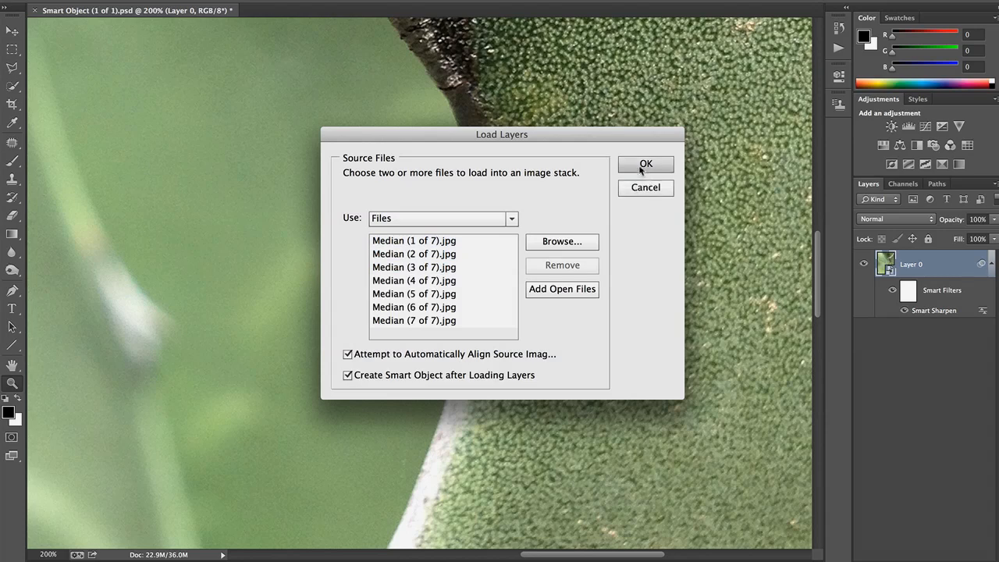
pyautogui.click(646, 164)
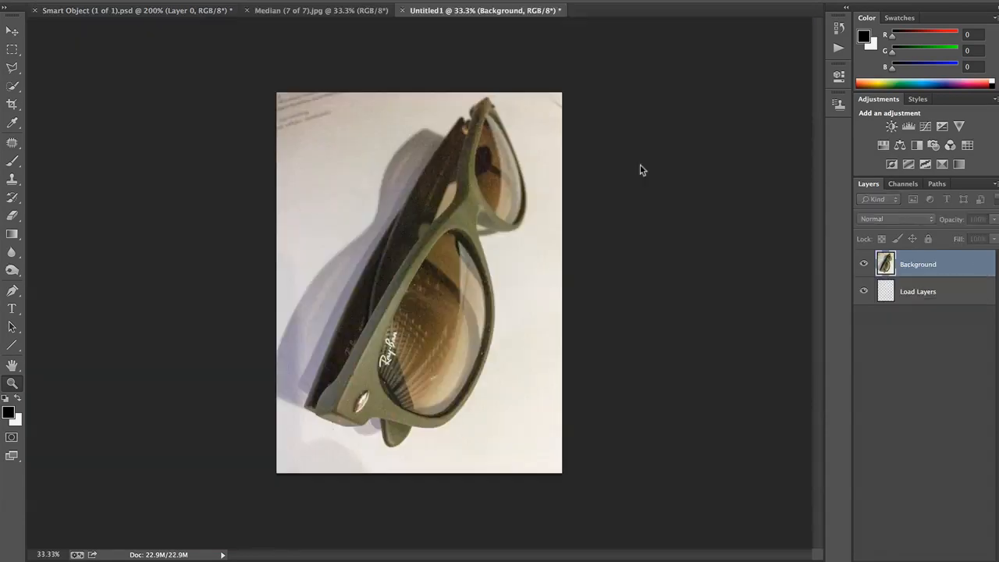